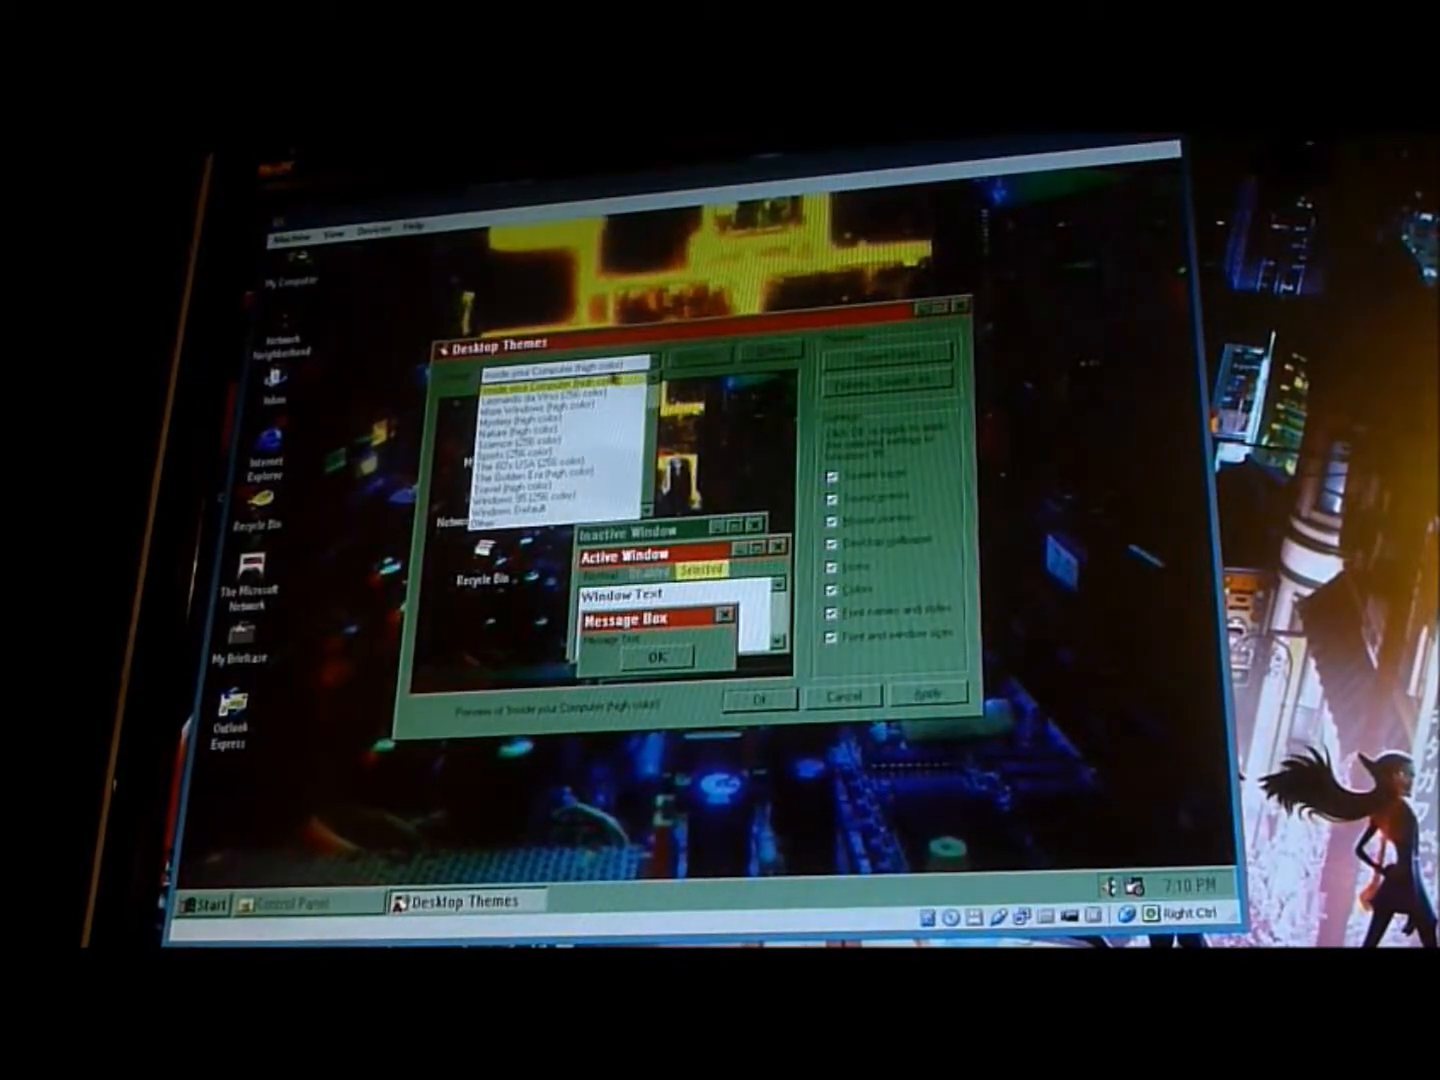
Step: Choose the Mystery (high color) theme so its dark room wallpaper covers the desktop
{"action": "left_click", "coordinate": [544, 398]}
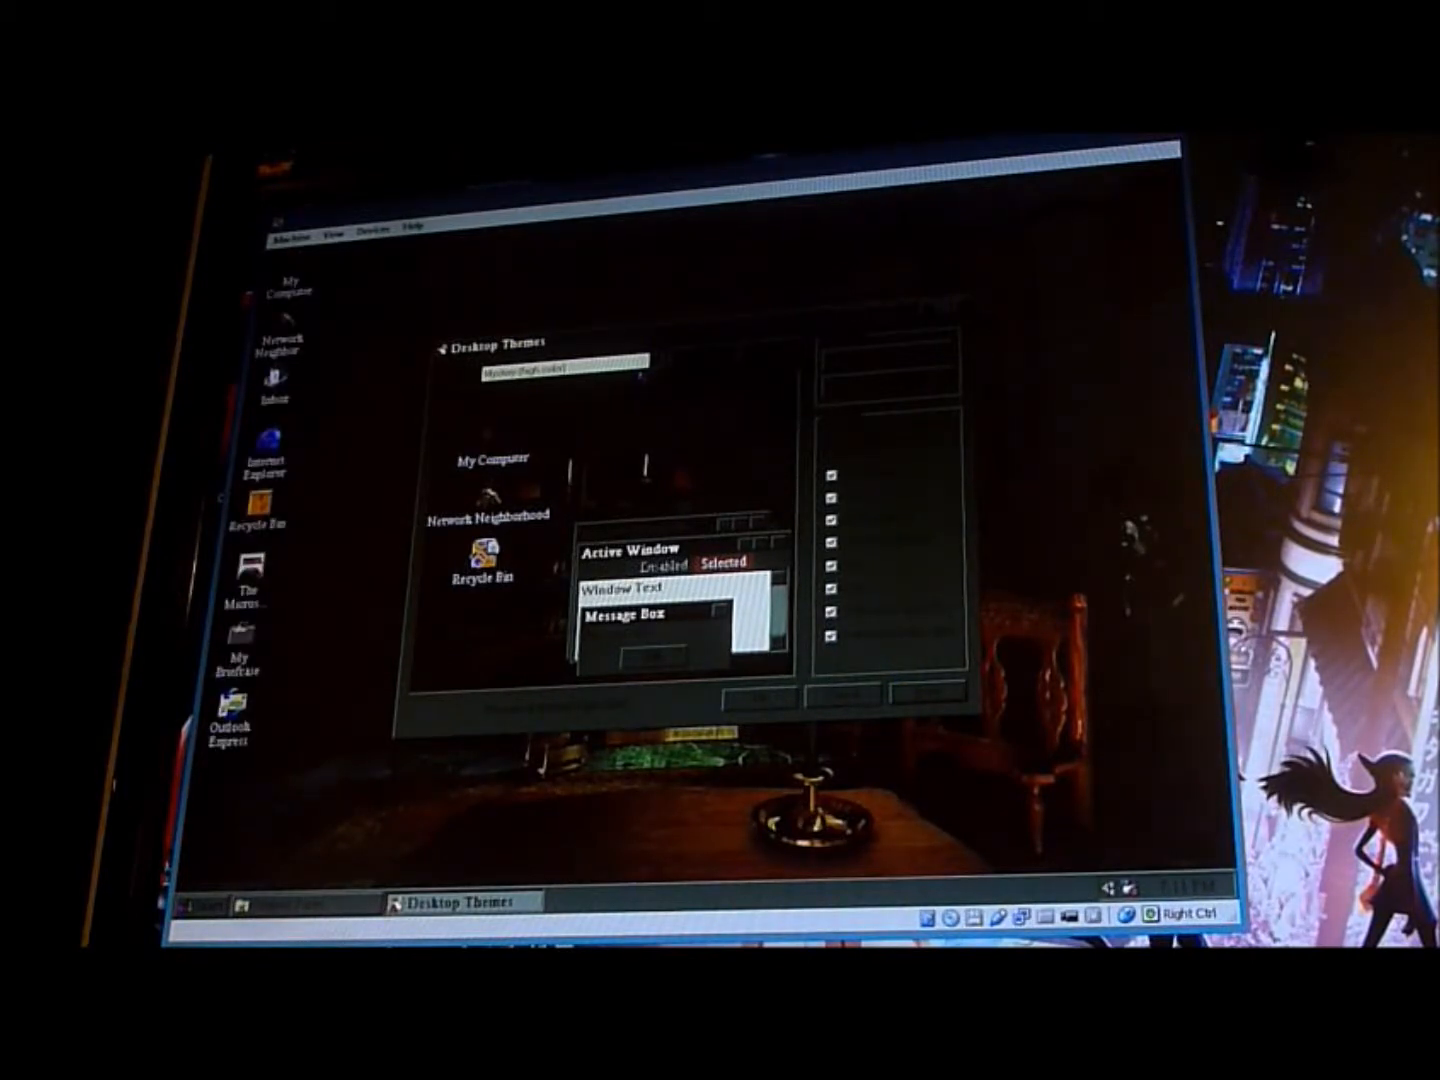
Step: Select Science (256 color) from the Theme list to preview its styling
{"action": "left_click", "coordinate": [630, 374]}
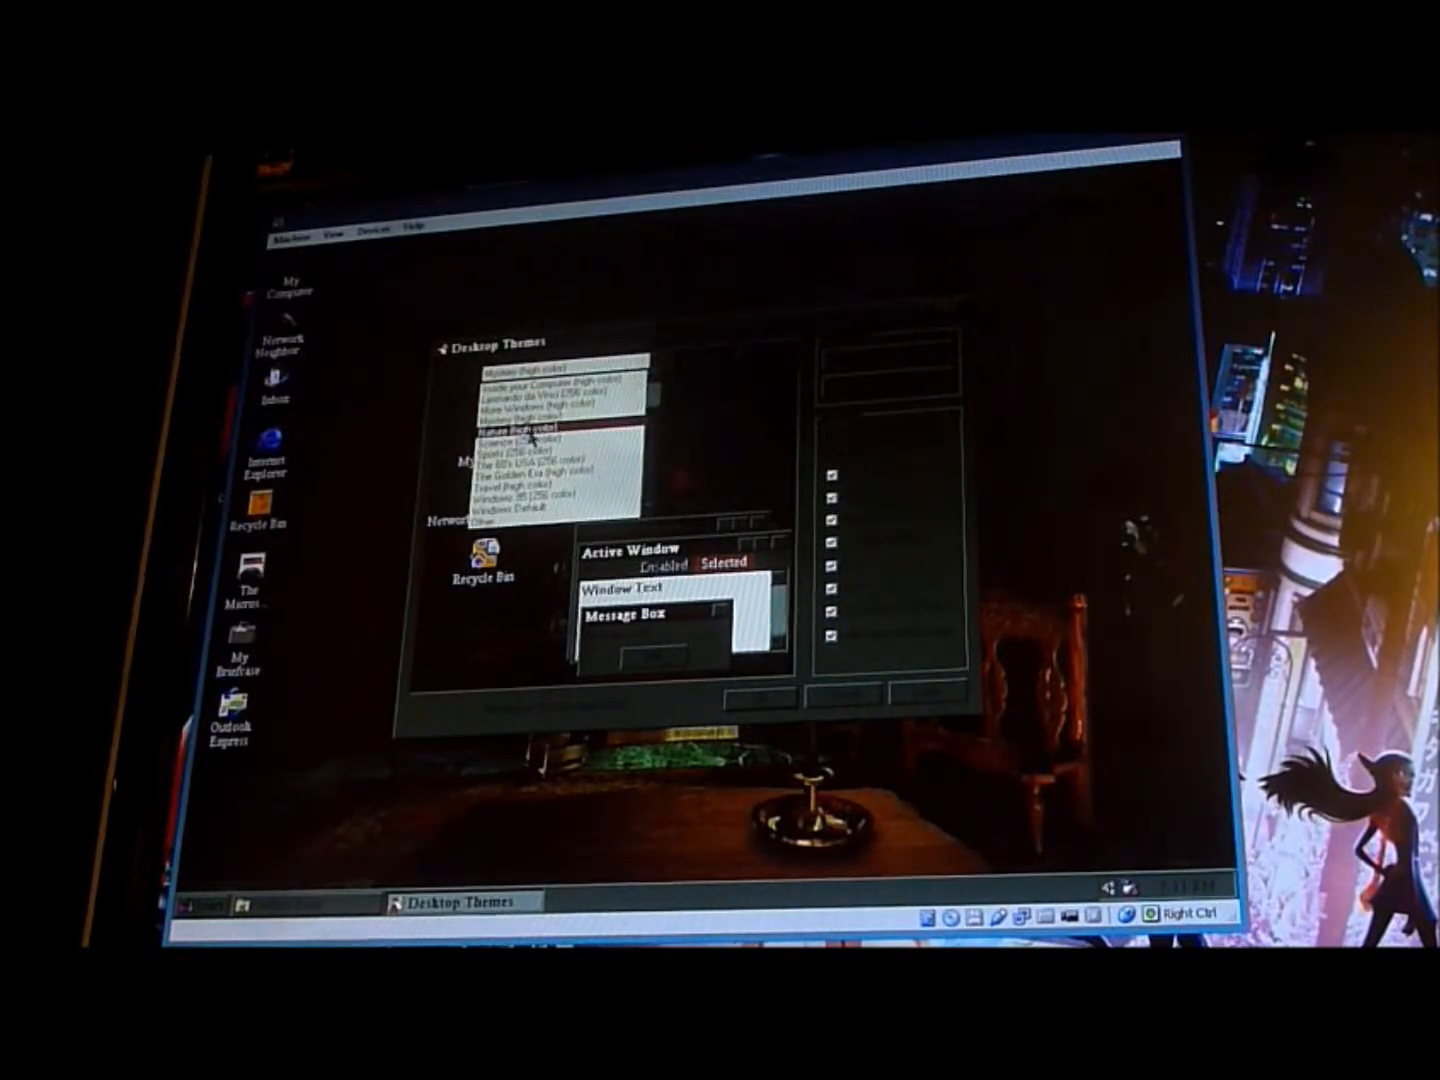
{"action": "left_click", "coordinate": [540, 428]}
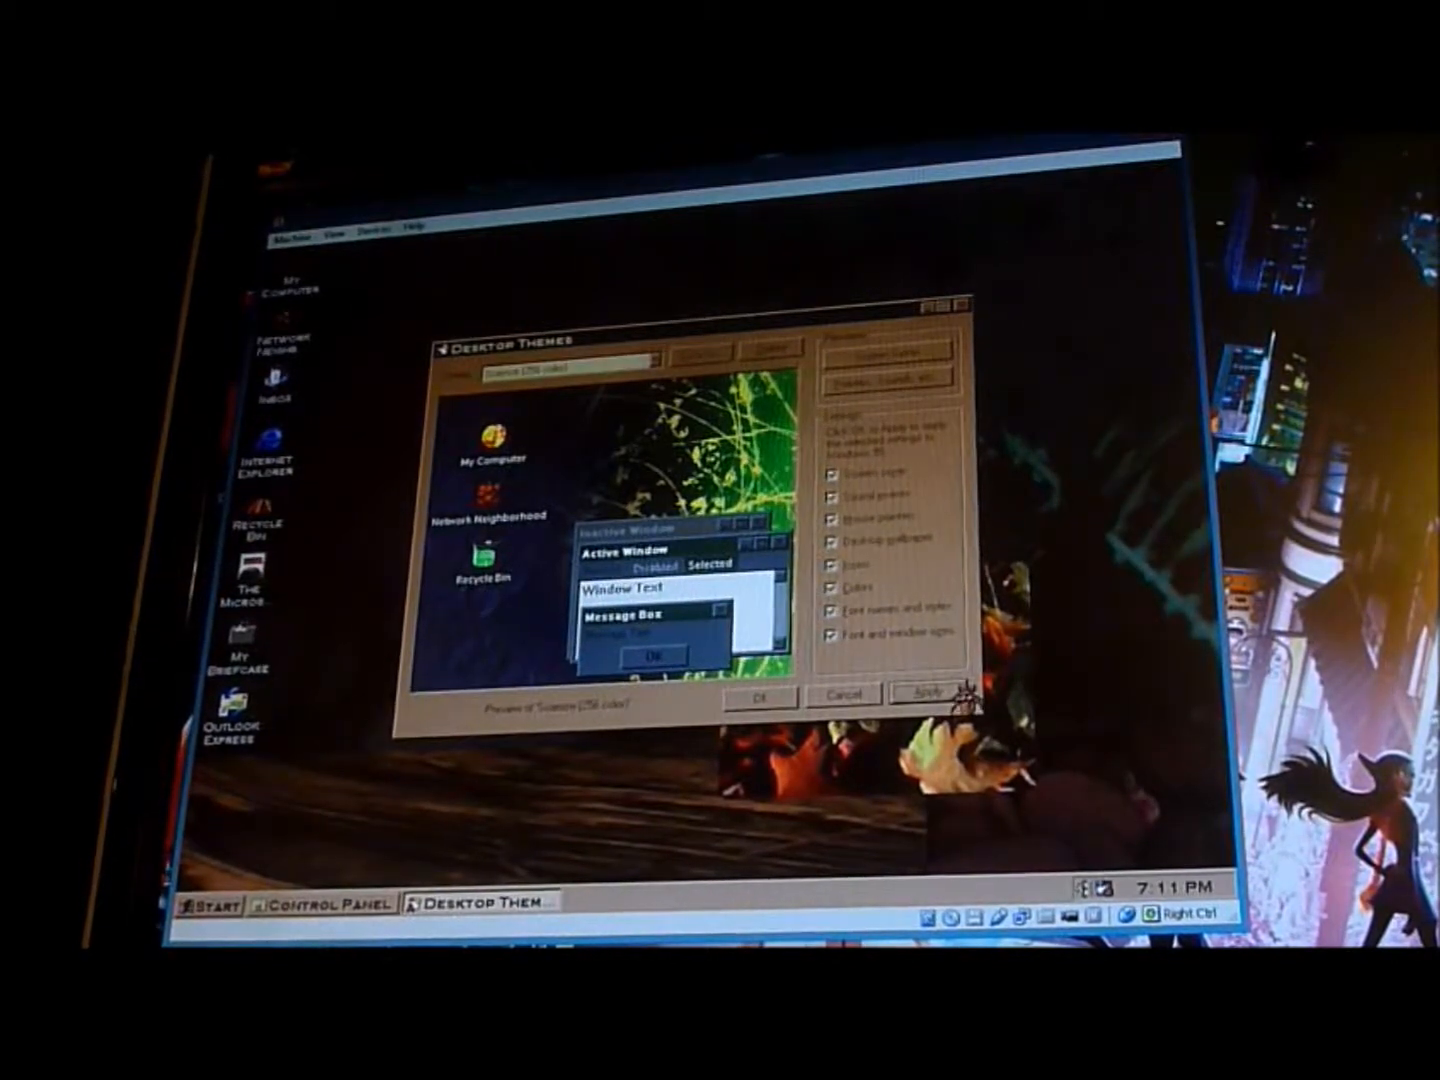
Step: Apply the previewed theme to the desktop
{"action": "left_click", "coordinate": [926, 696]}
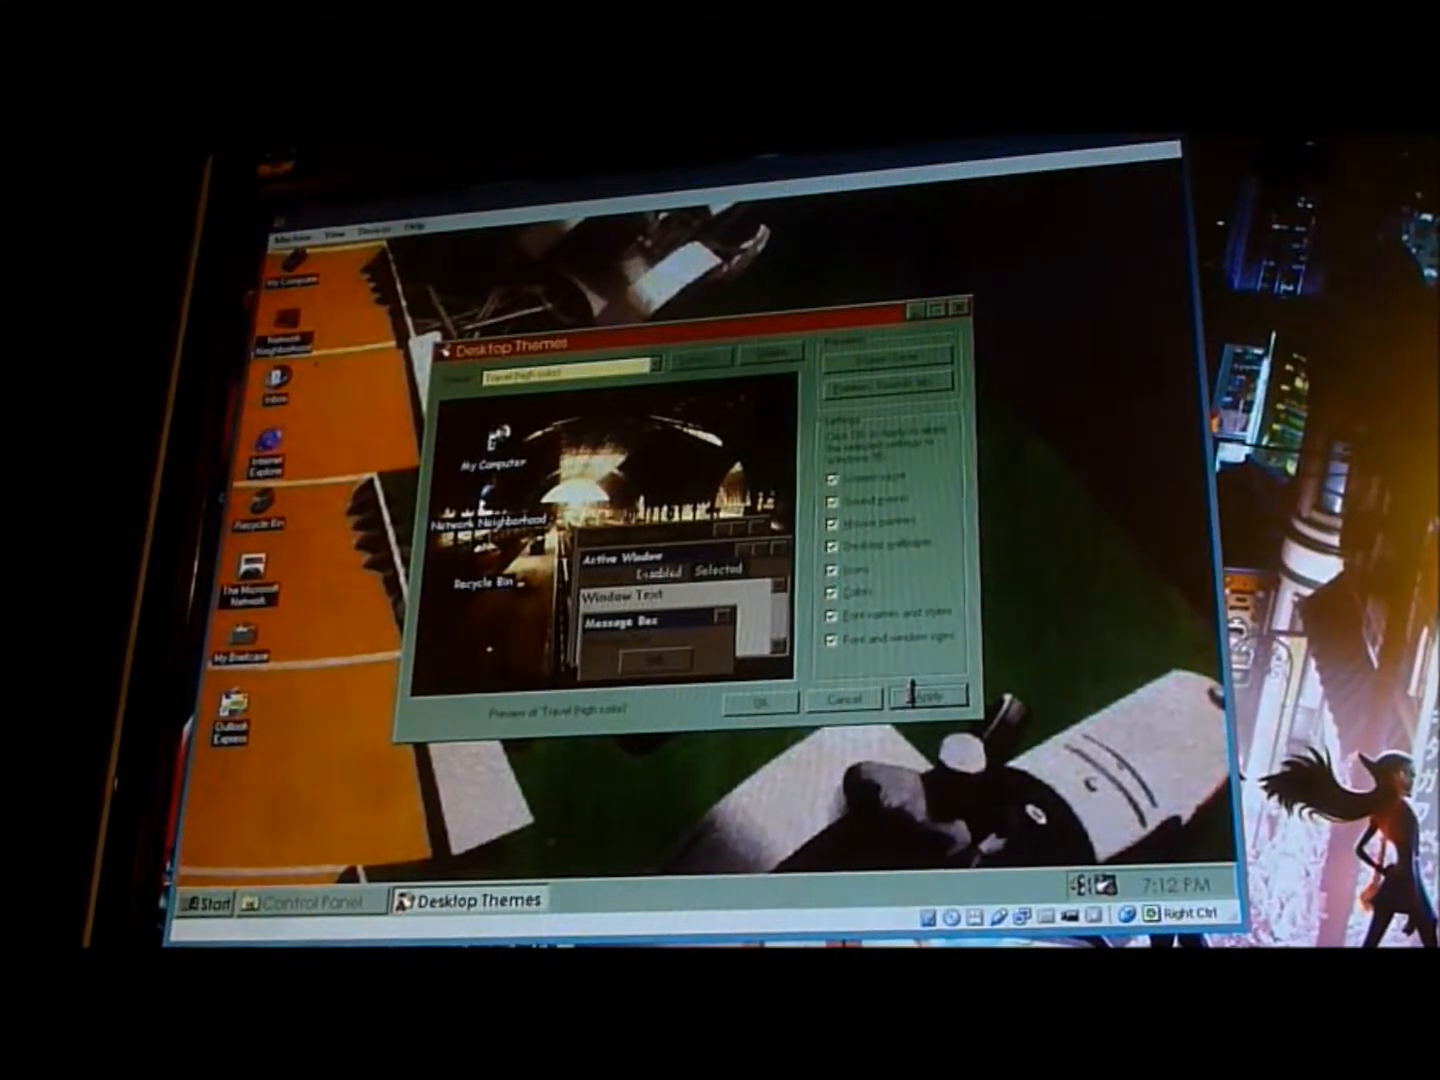
Step: Apply the Travel theme, then choose Windows 95 (256 color) with its cloud wallpaper
{"action": "left_click", "coordinate": [932, 696]}
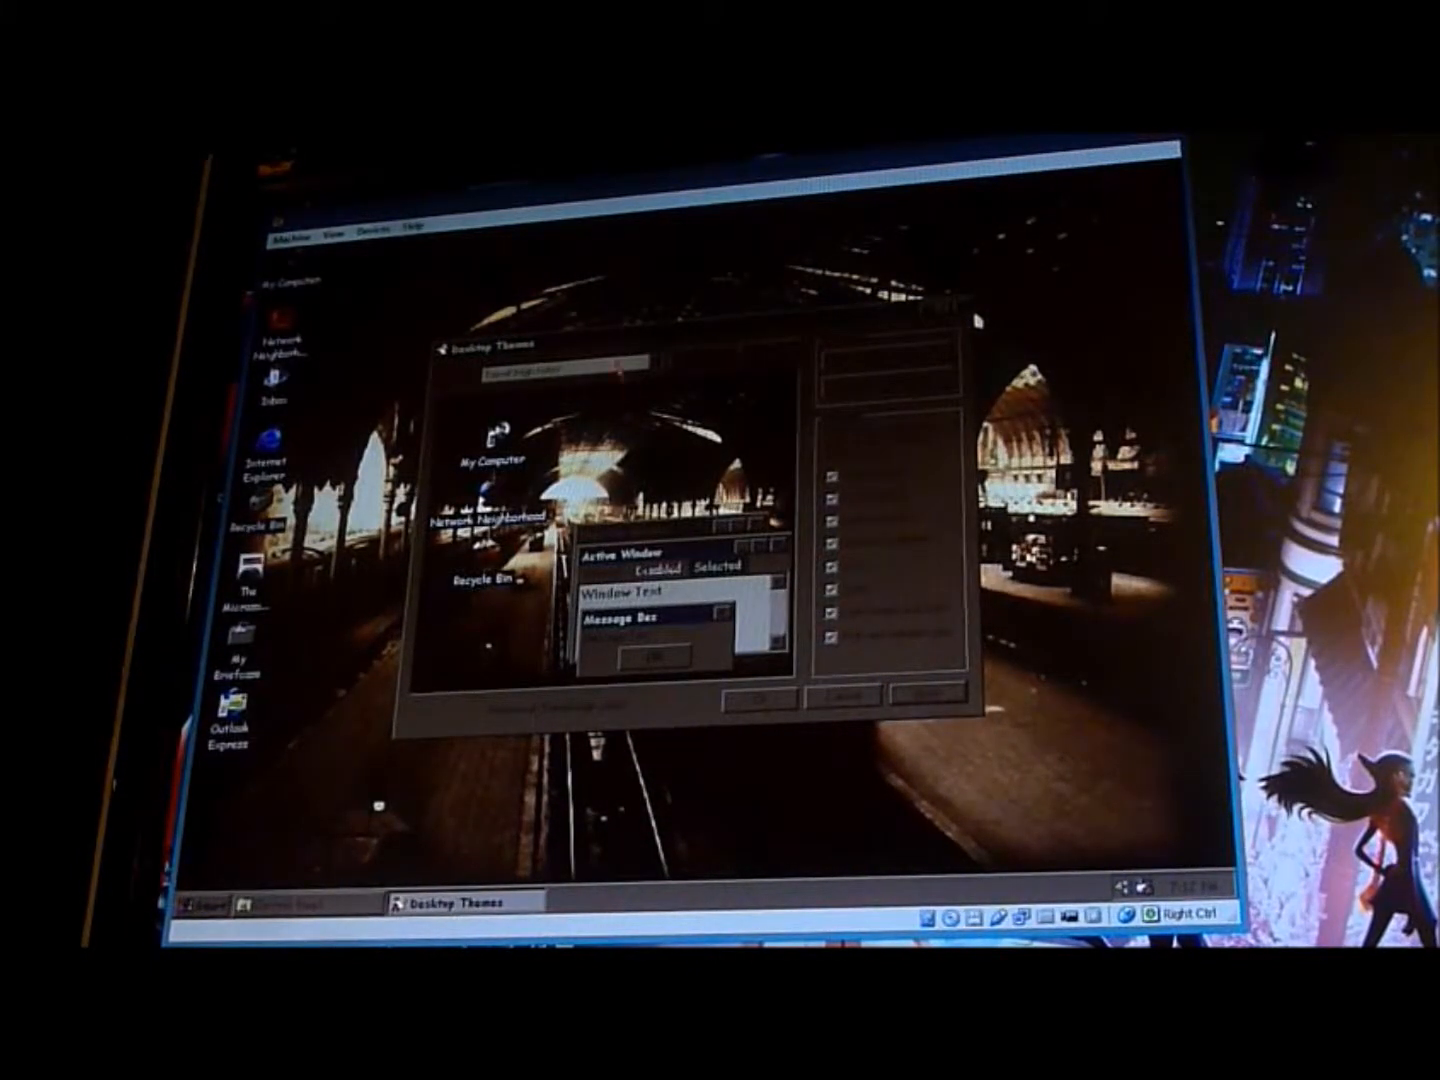
{"action": "left_click", "coordinate": [636, 364]}
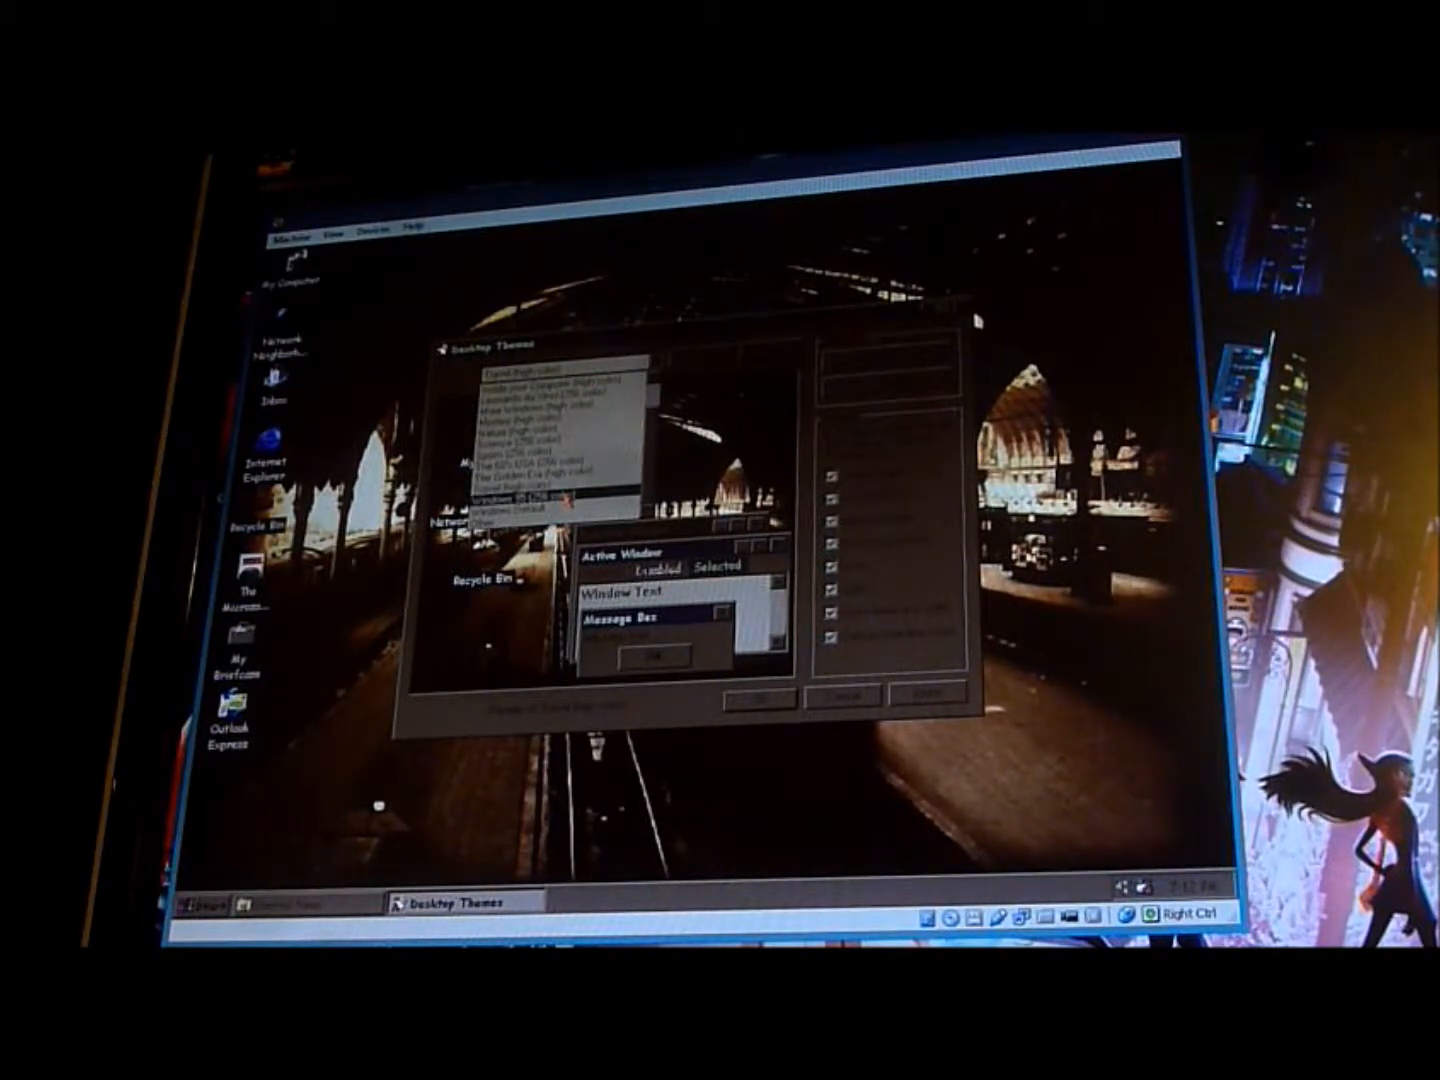
{"action": "left_click", "coordinate": [510, 492]}
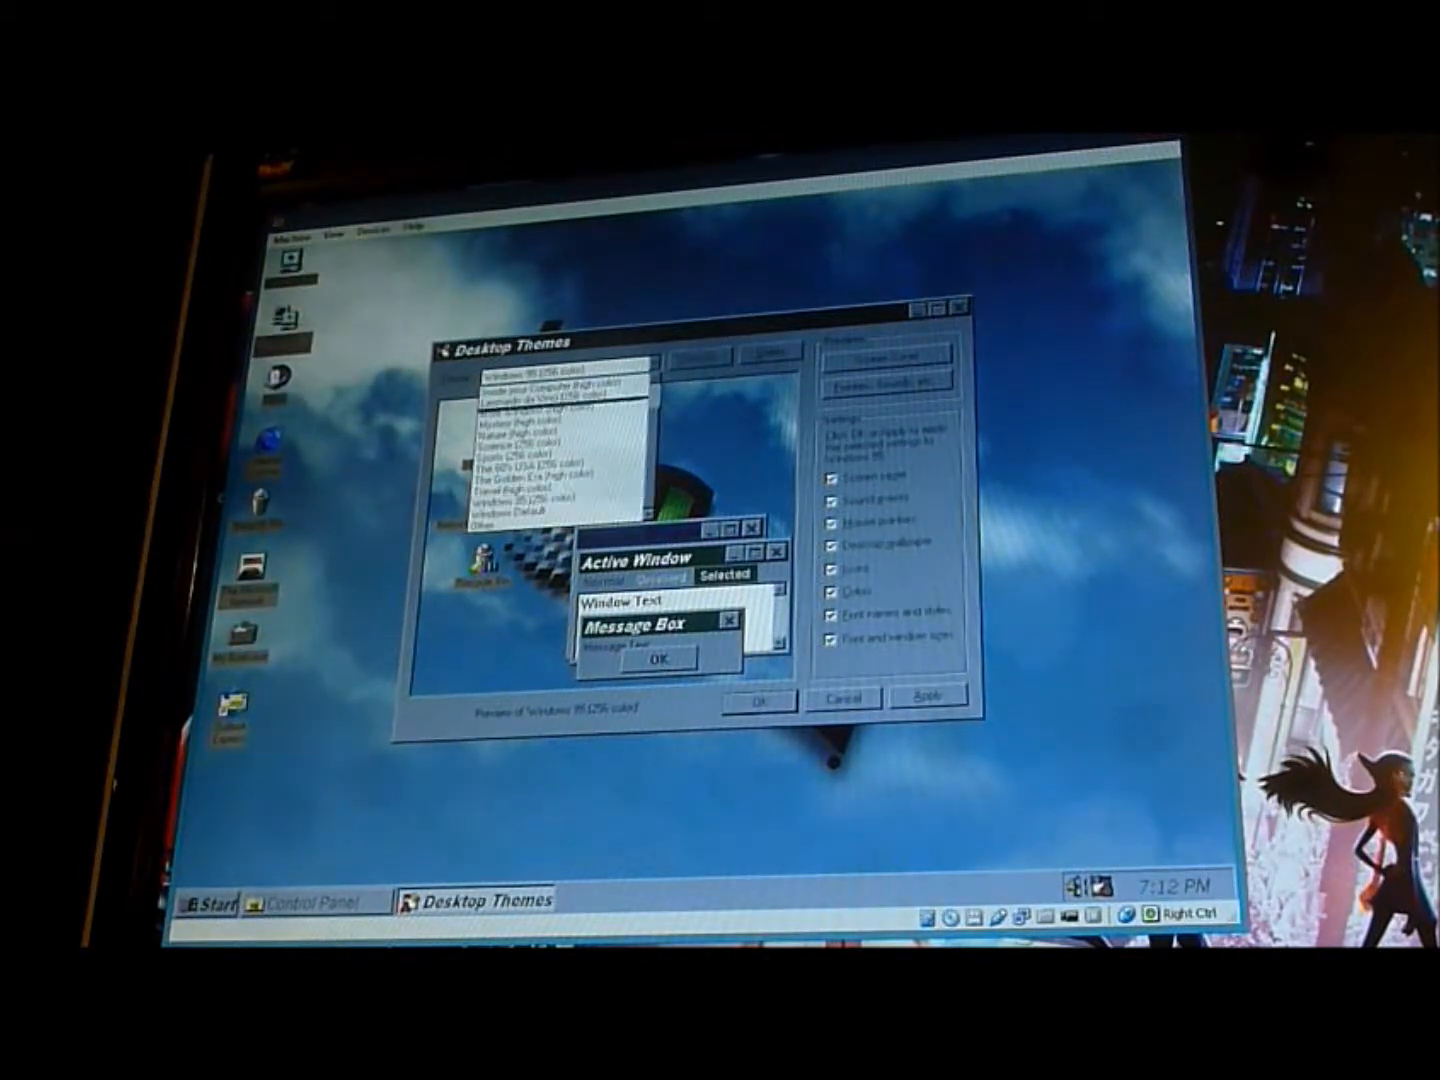
Step: Apply the Windows Default theme, returning the desktop to a plain teal background
{"action": "left_click", "coordinate": [524, 516]}
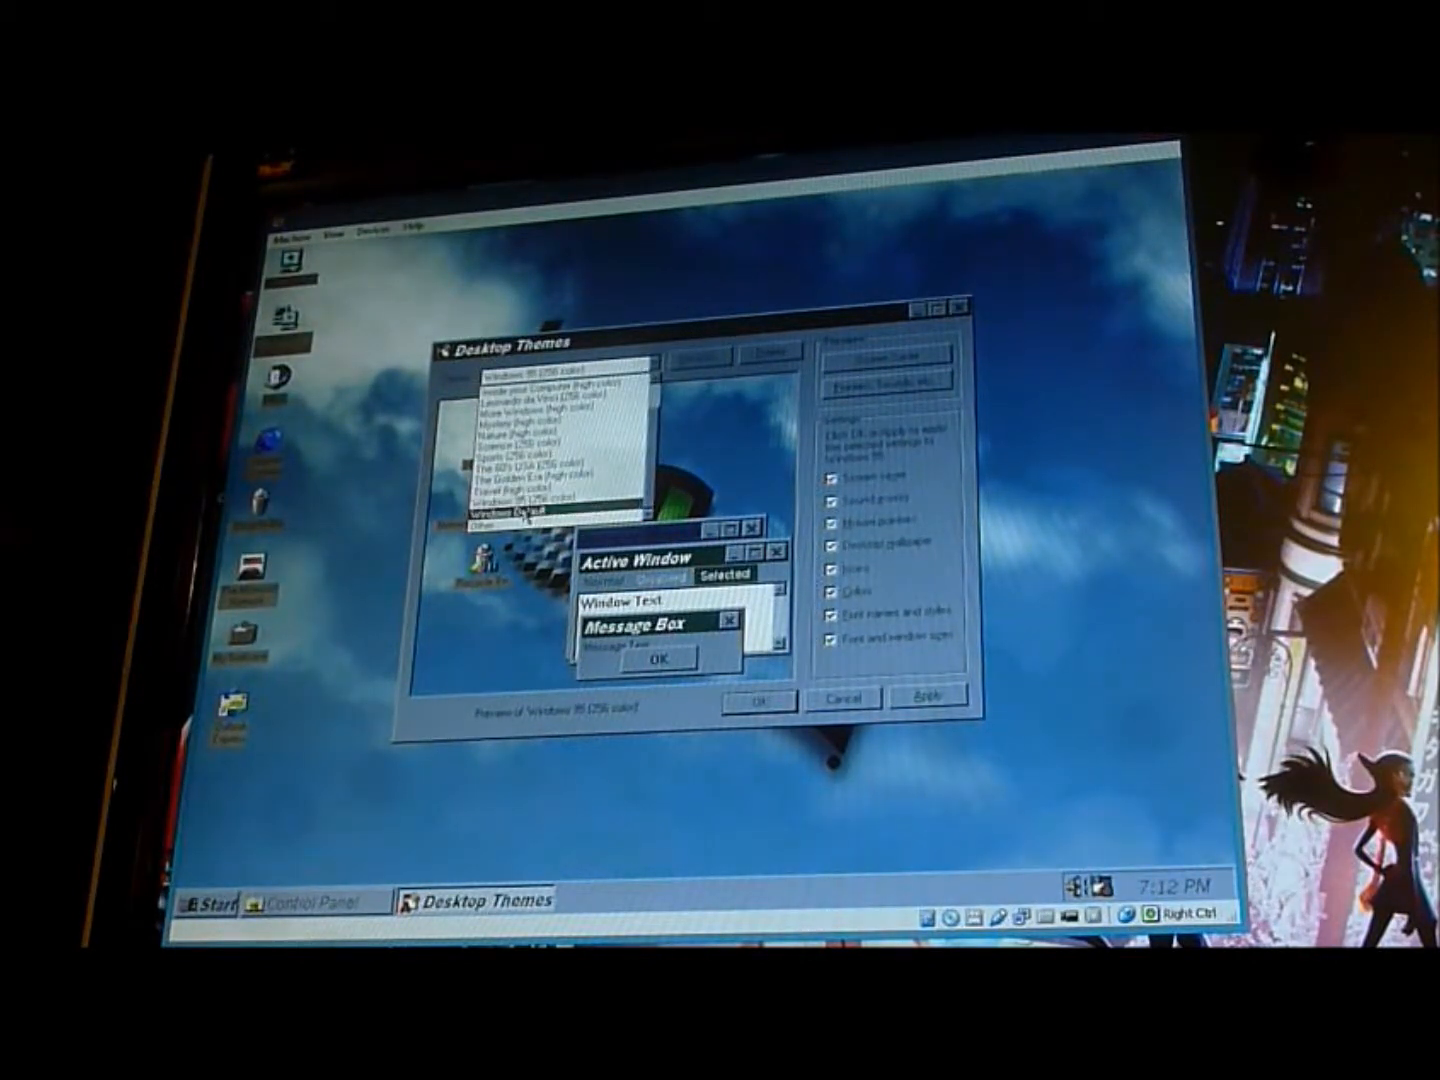
{"action": "left_click", "coordinate": [544, 512]}
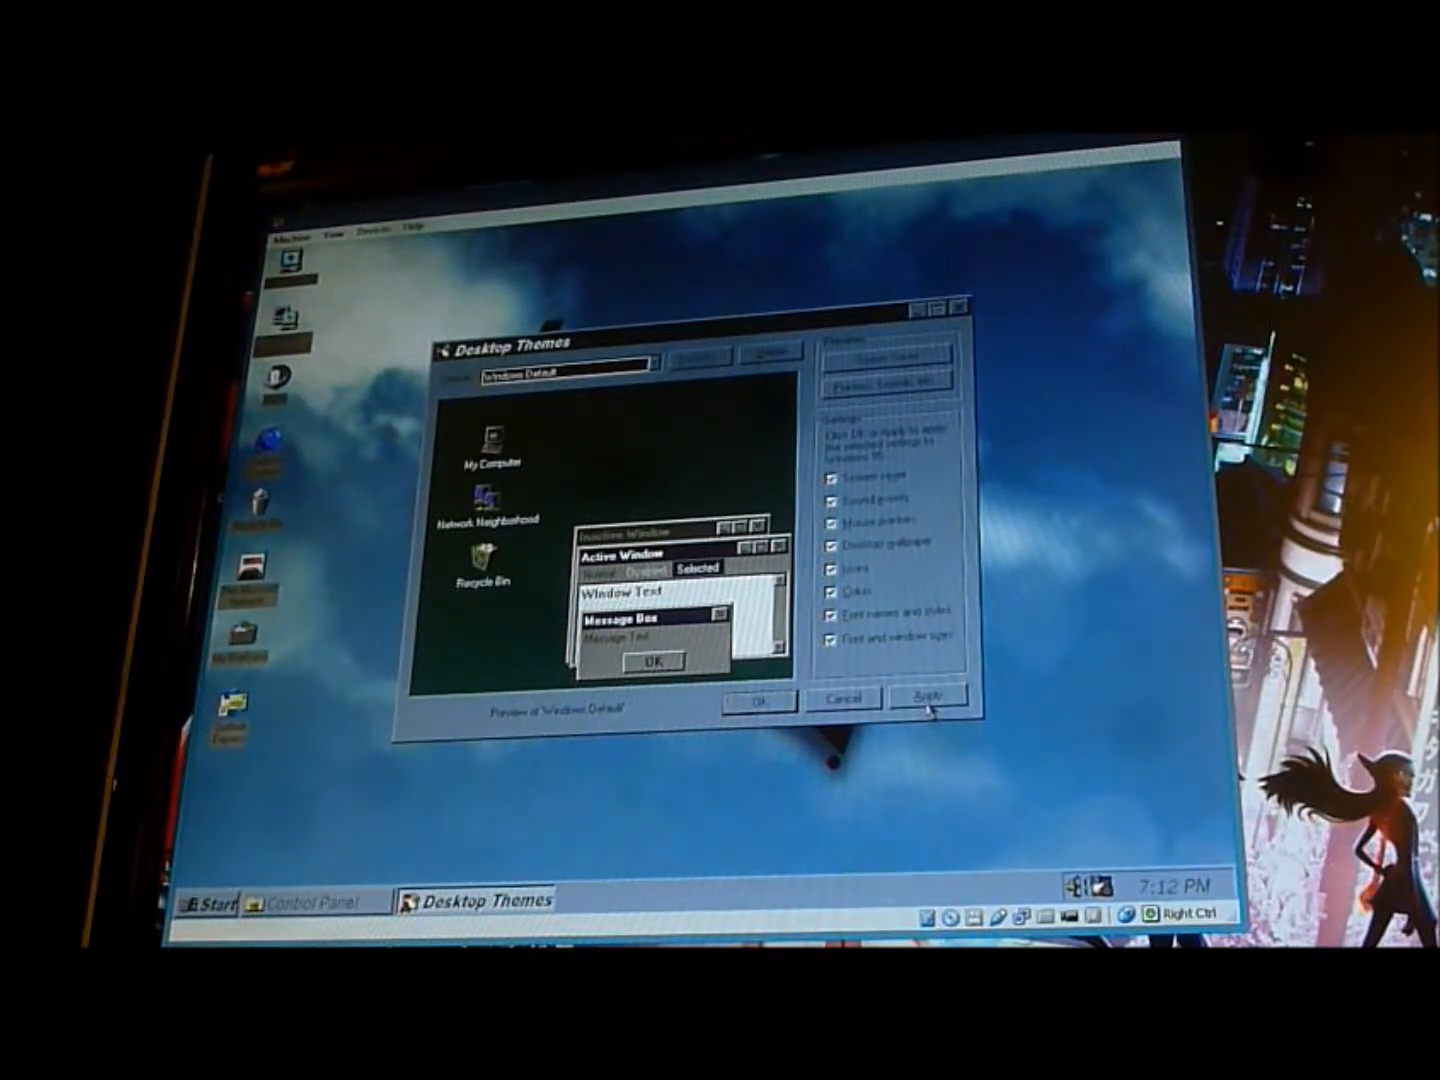
{"action": "left_click", "coordinate": [930, 696]}
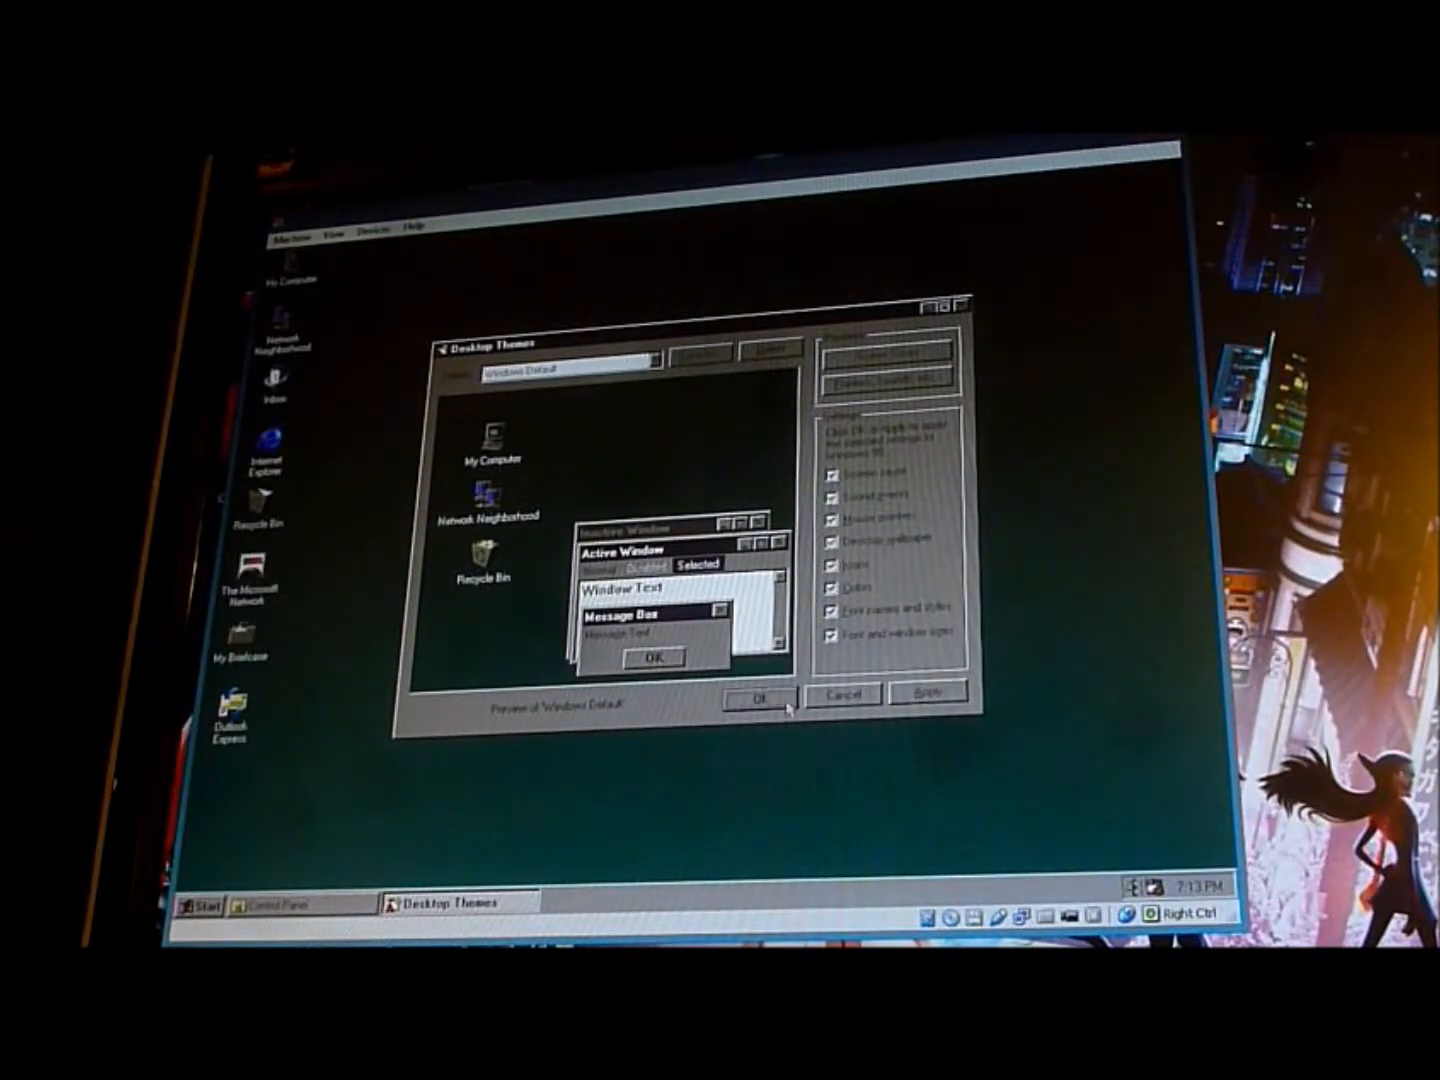
Step: Close Desktop Themes with OK and bring up the Run dialog from the Start menu
{"action": "left_click", "coordinate": [200, 900]}
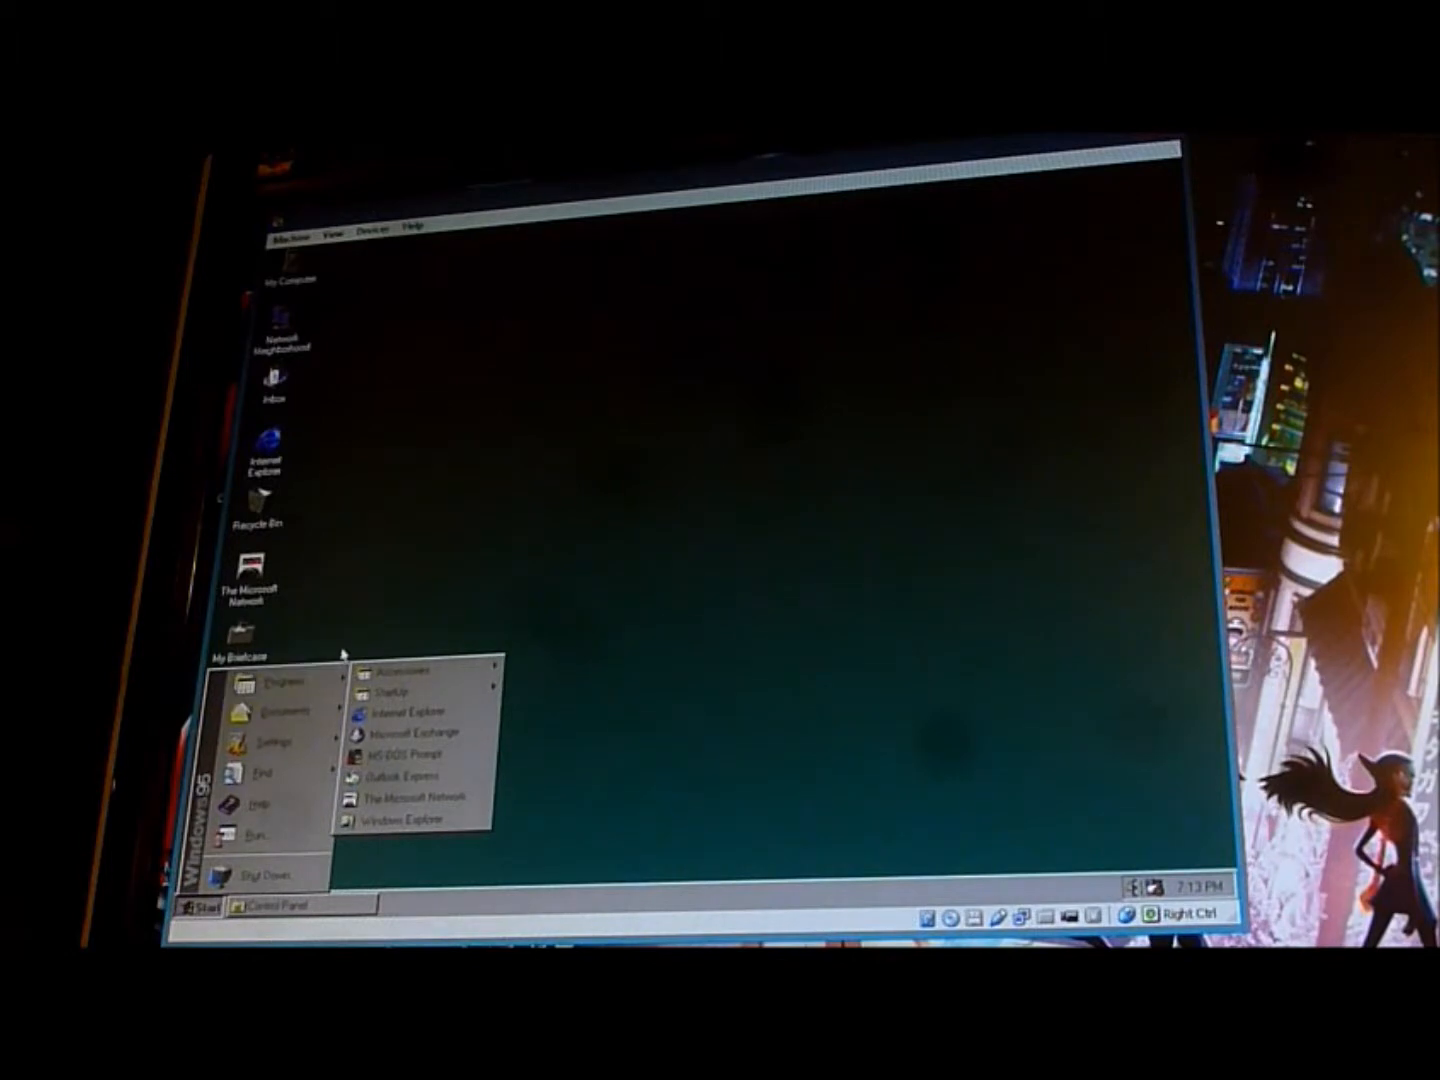
{"action": "left_click", "coordinate": [256, 832]}
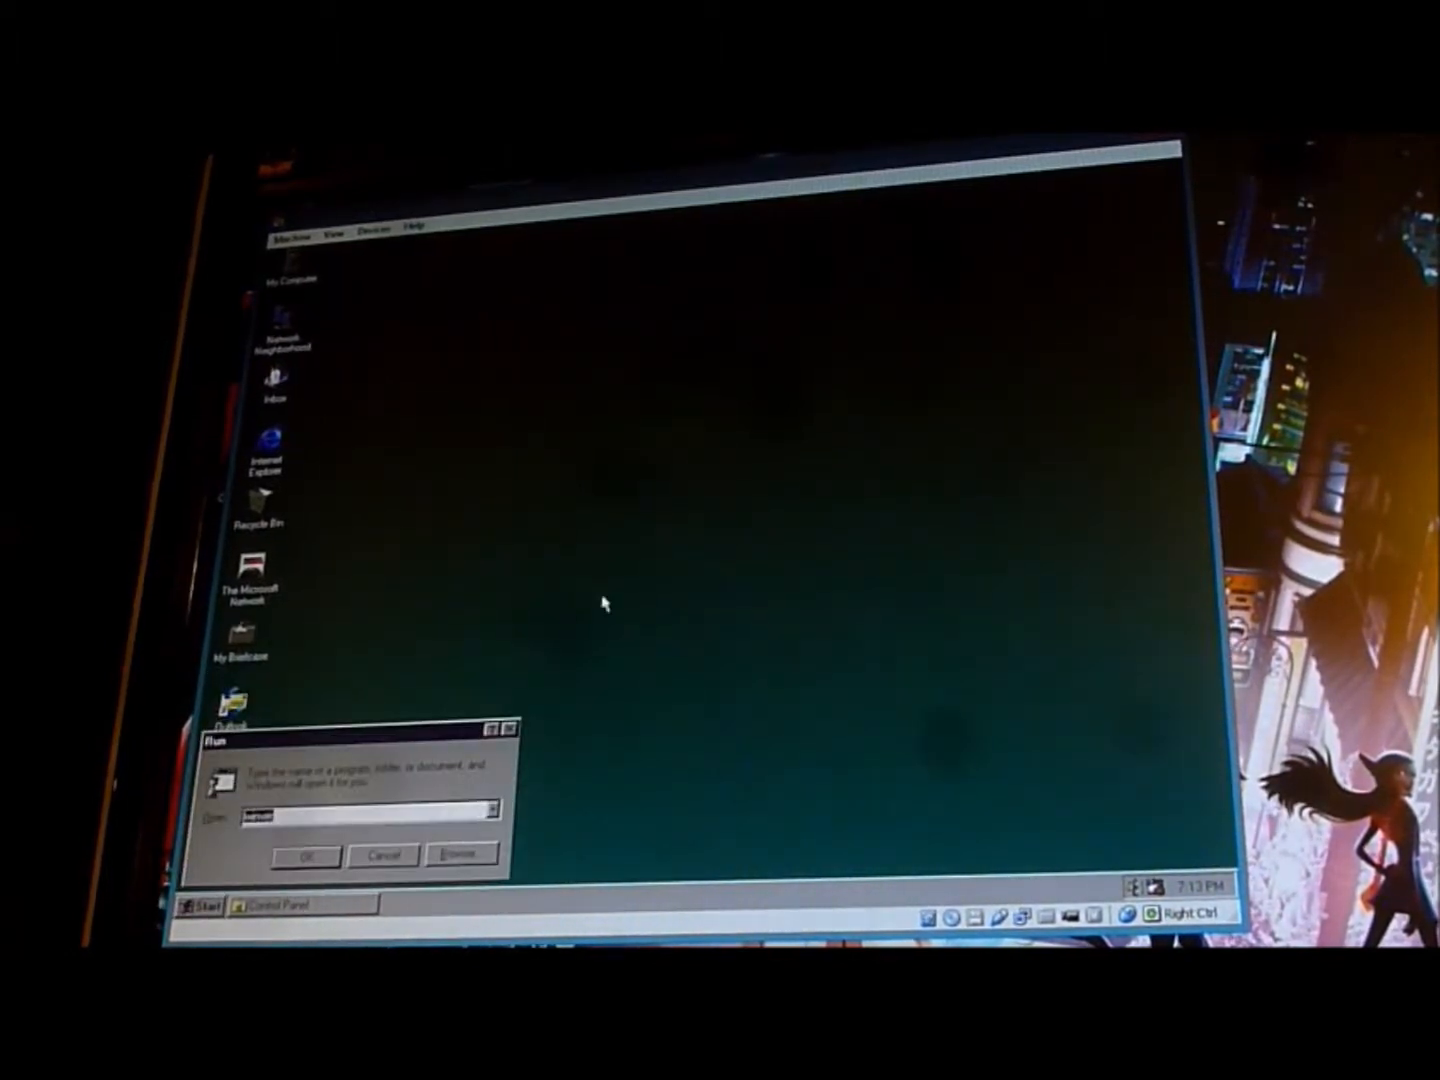